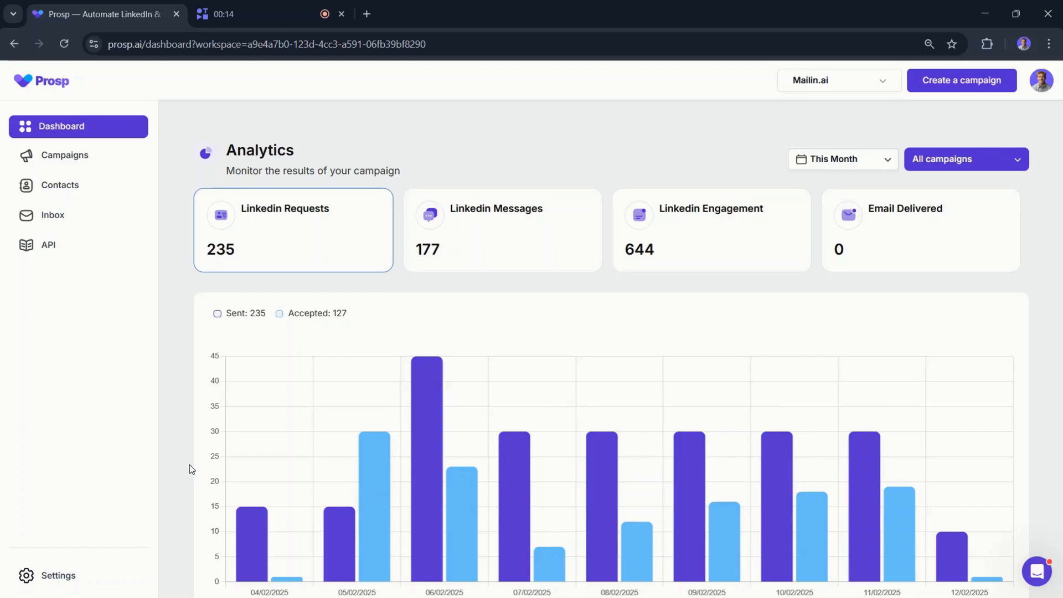
# Step: Start finding new leads with the Find People lead finder
pyautogui.click(711, 230)
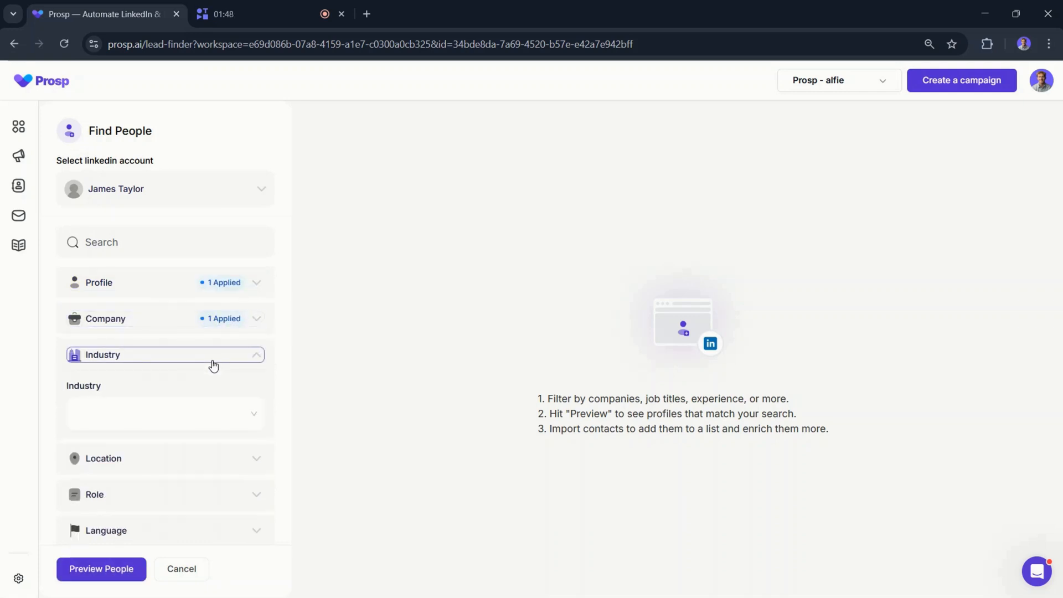
# Step: Preview the 22 people matching the lead generation filters and begin importing them as contacts
pyautogui.write('mark')
pyautogui.click(165, 241)
pyautogui.write('lead generation')
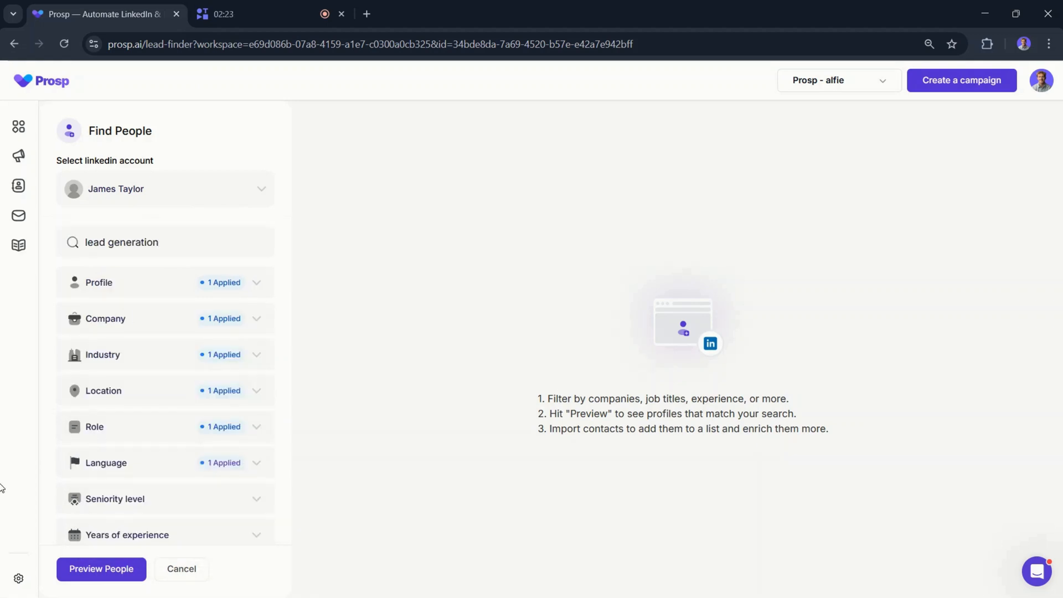
pyautogui.click(101, 569)
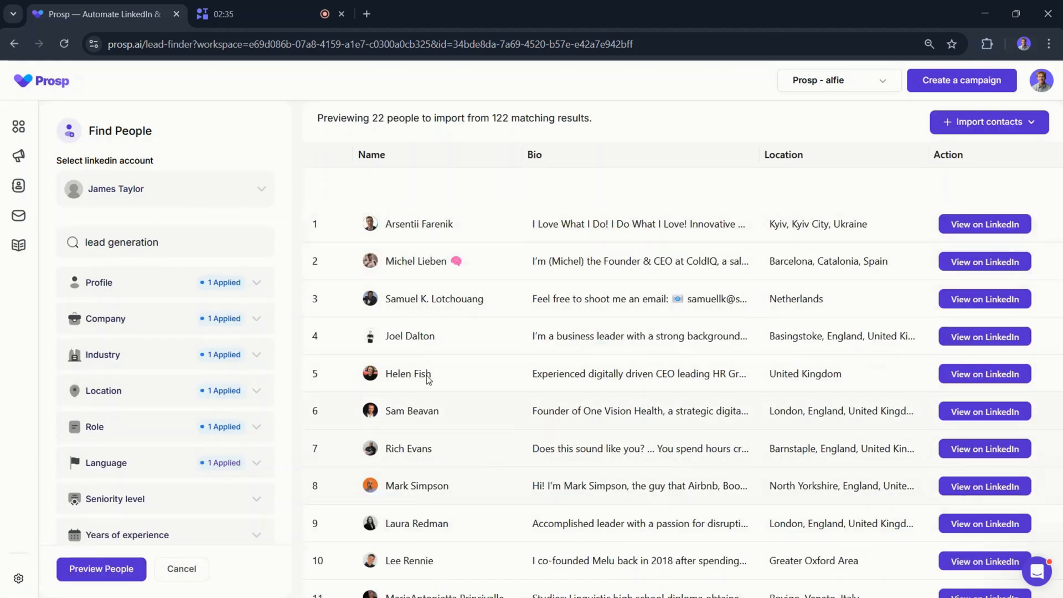
pyautogui.click(983, 122)
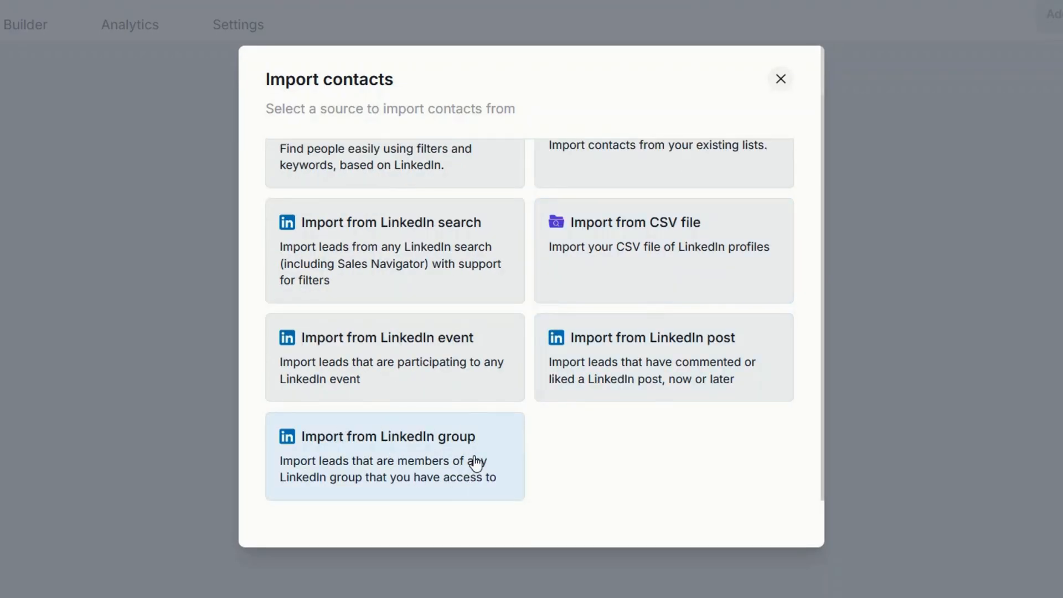
pyautogui.moveTo(671, 357)
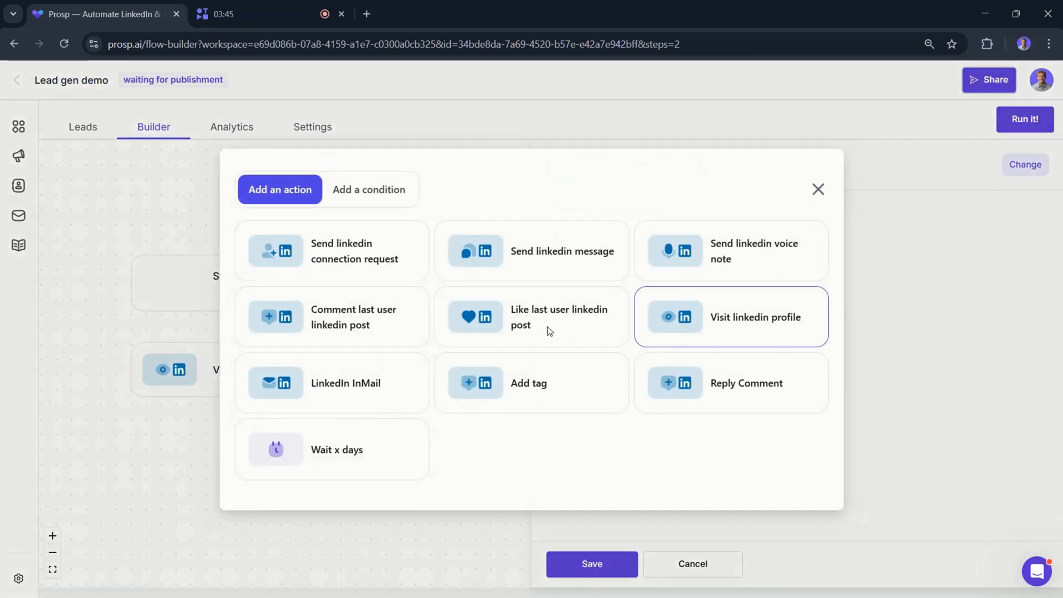
# Step: Add a Like-latest-post step to the Lead gen demo sequence and continue extending the flow
pyautogui.click(531, 317)
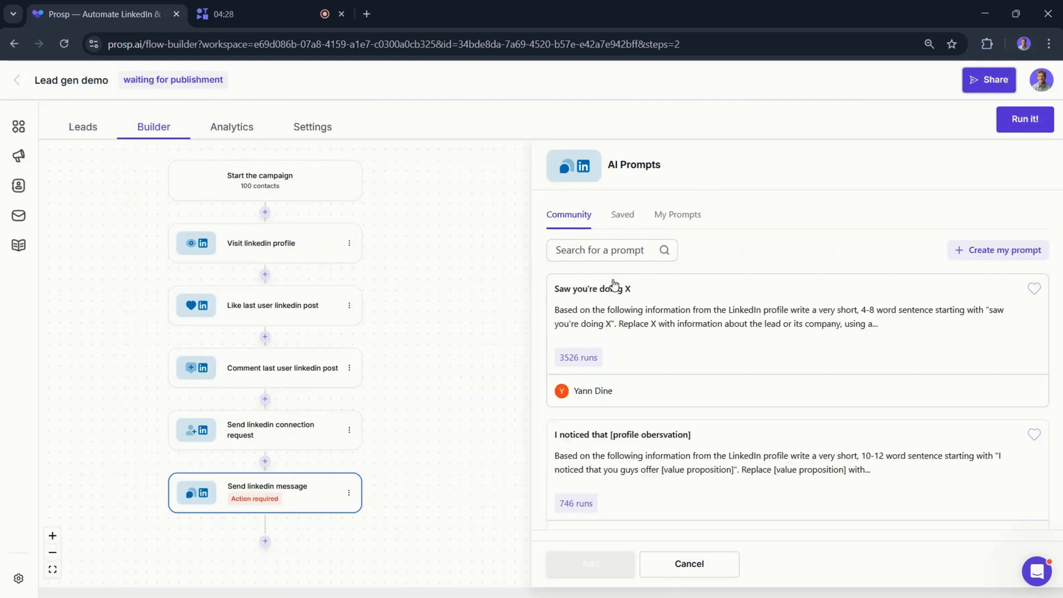
pyautogui.scroll(-3)
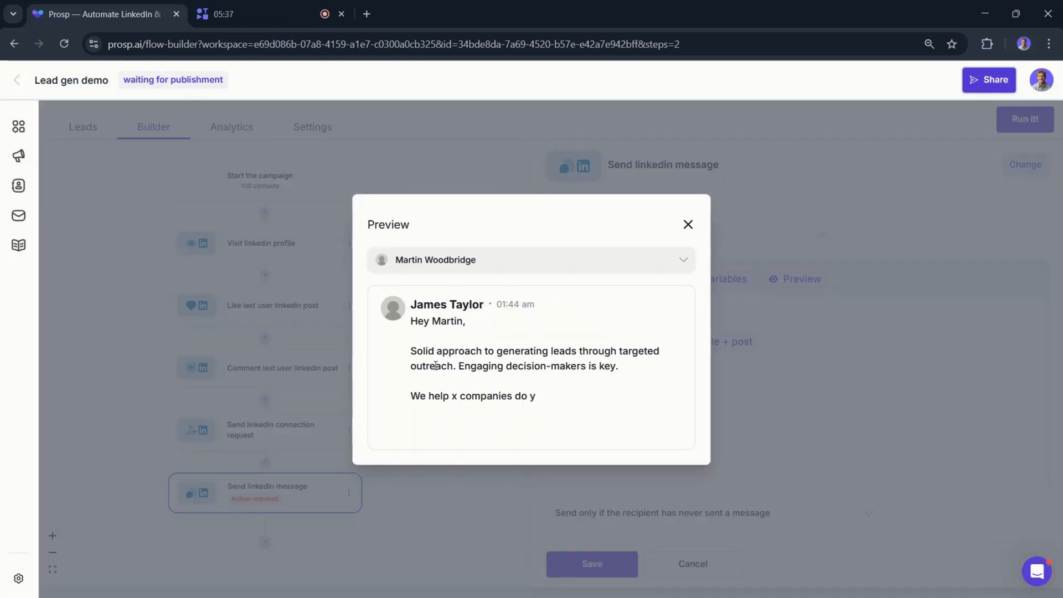
pyautogui.moveTo(632, 367)
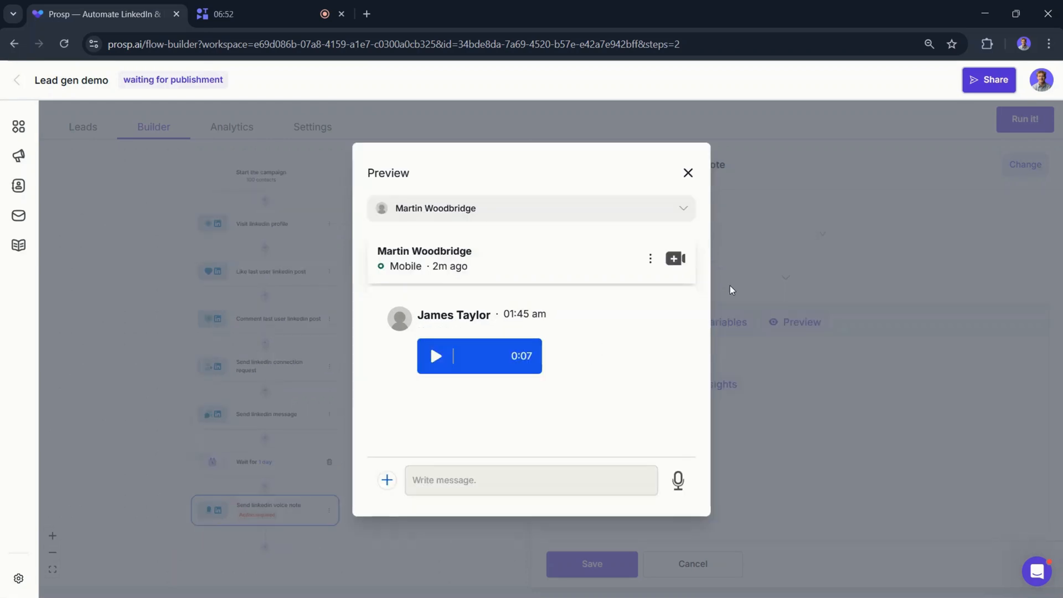
pyautogui.click(688, 173)
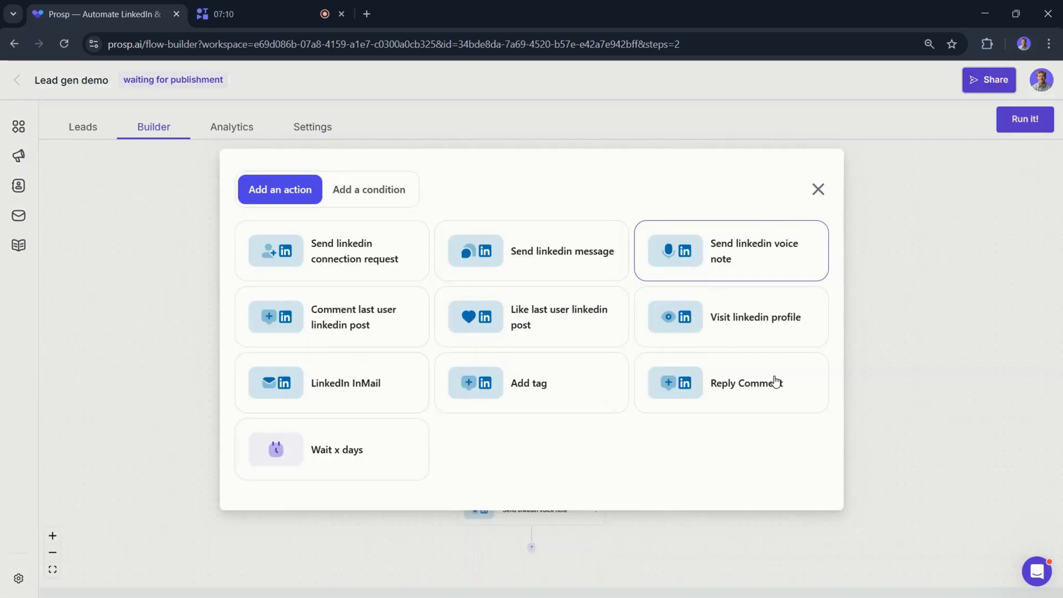
# Step: Choose the next LinkedIn outreach action to append to the sequence
pyautogui.click(746, 382)
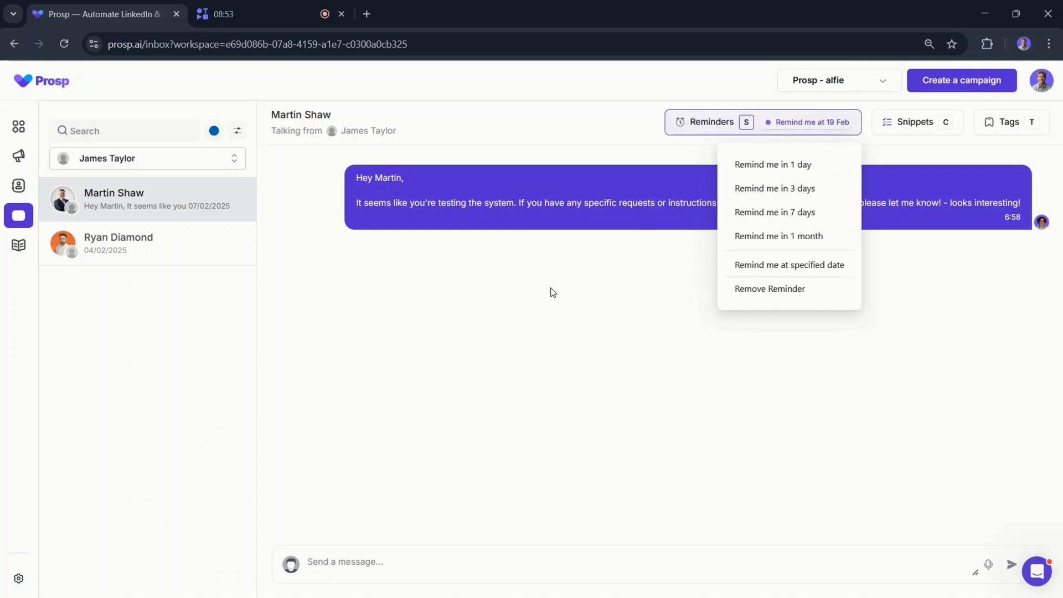
# Step: Show the saved reply snippets, including the calendar link reply, in the Martin Shaw conversation
pyautogui.click(916, 122)
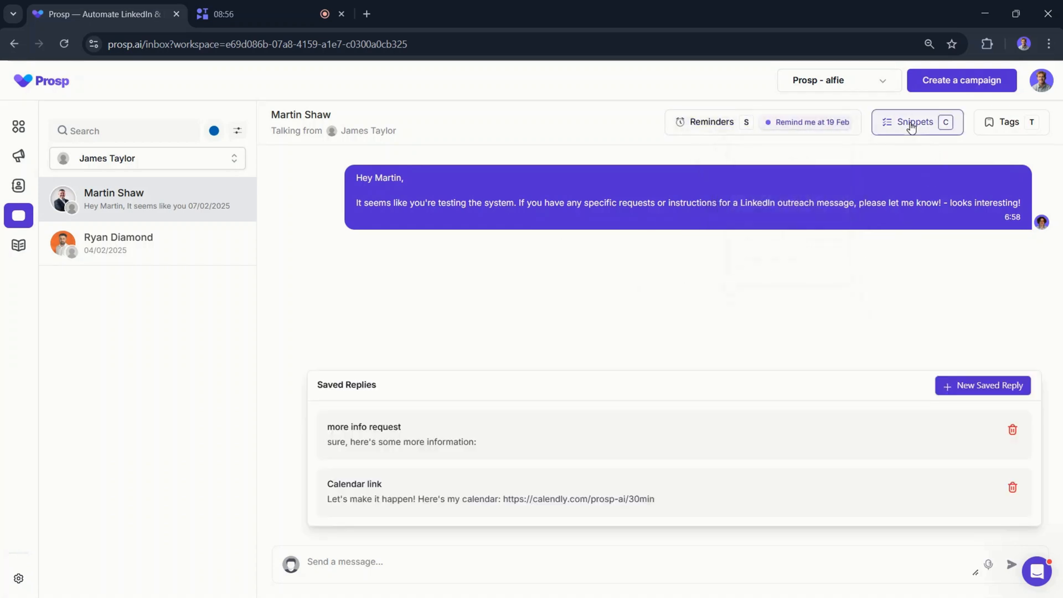